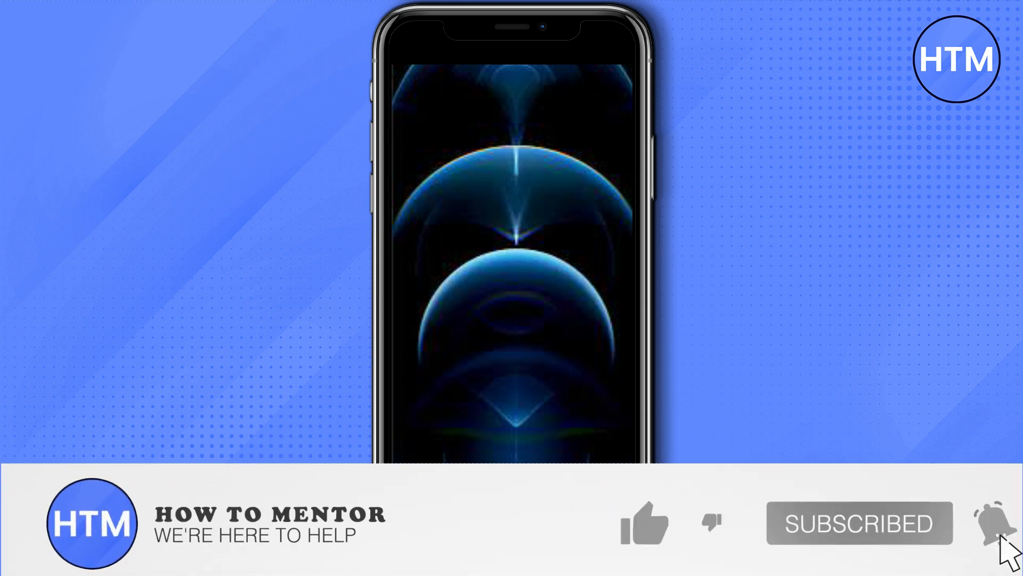
# Search Drive filtered to Photos & images and scroll down to the target image.
pyautogui.click(642, 522)
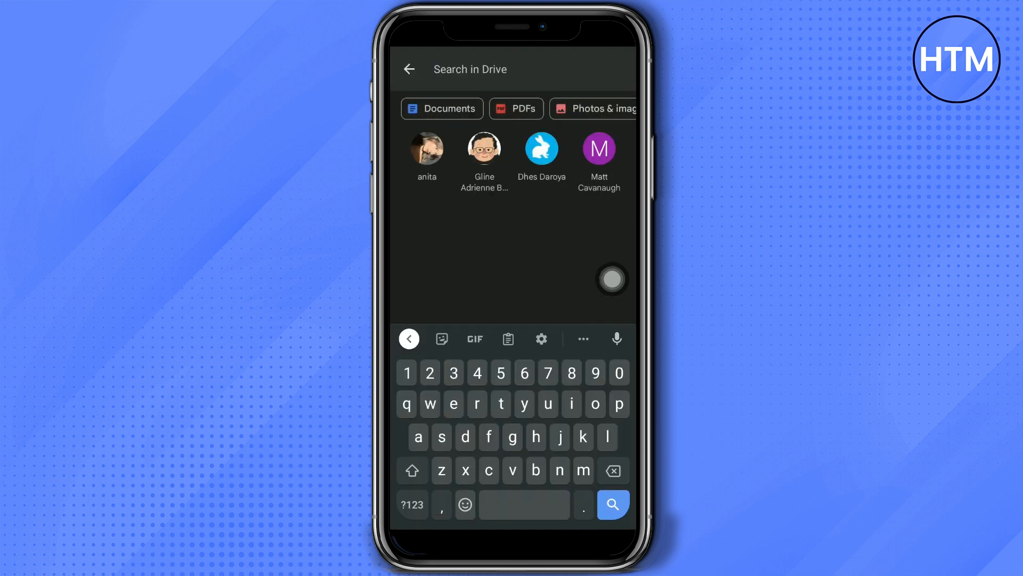
pyautogui.click(594, 109)
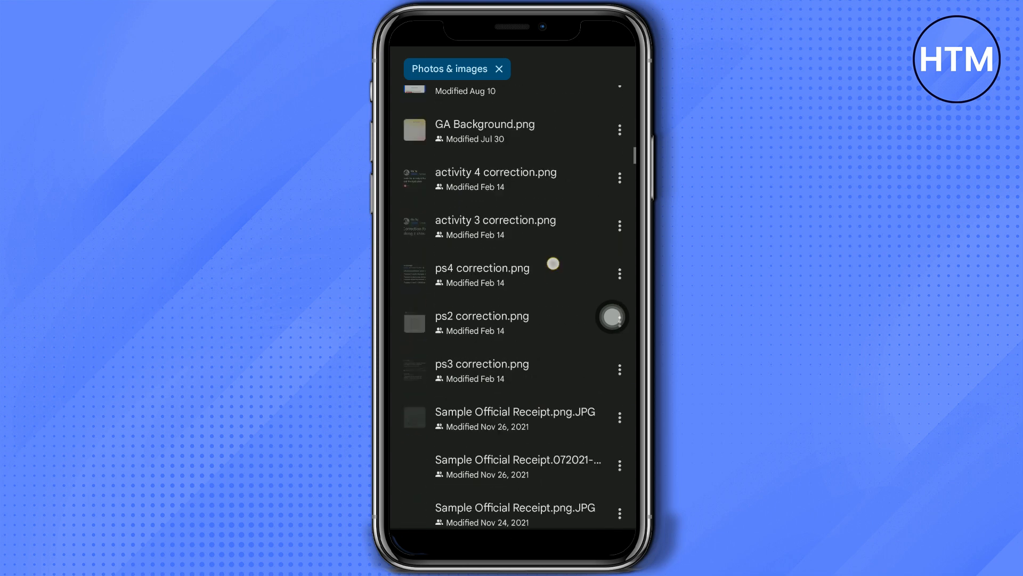
pyautogui.scroll(-3)
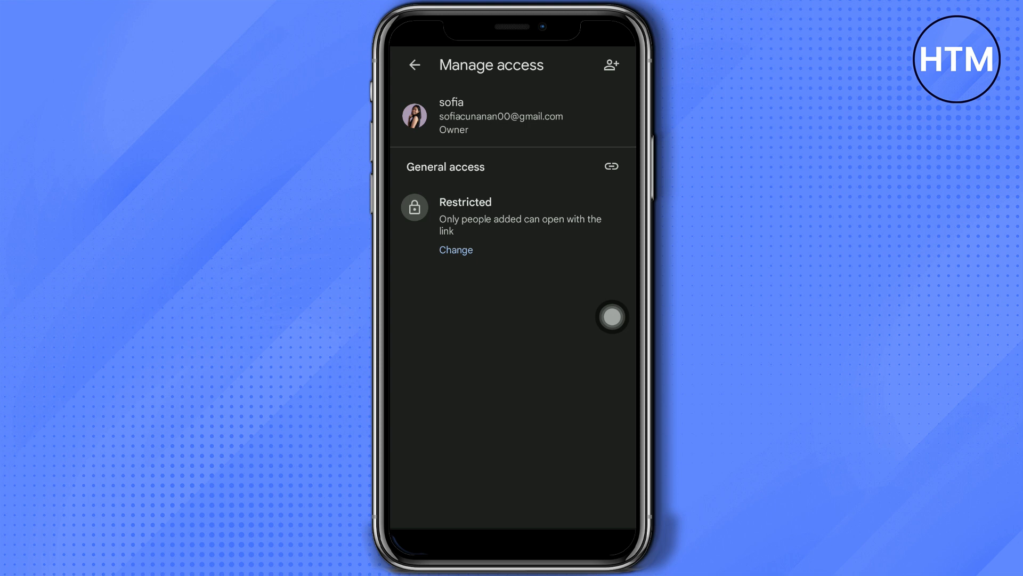
# Set General access to 'Anyone with the link' as Viewer and copy the share link.
pyautogui.click(455, 249)
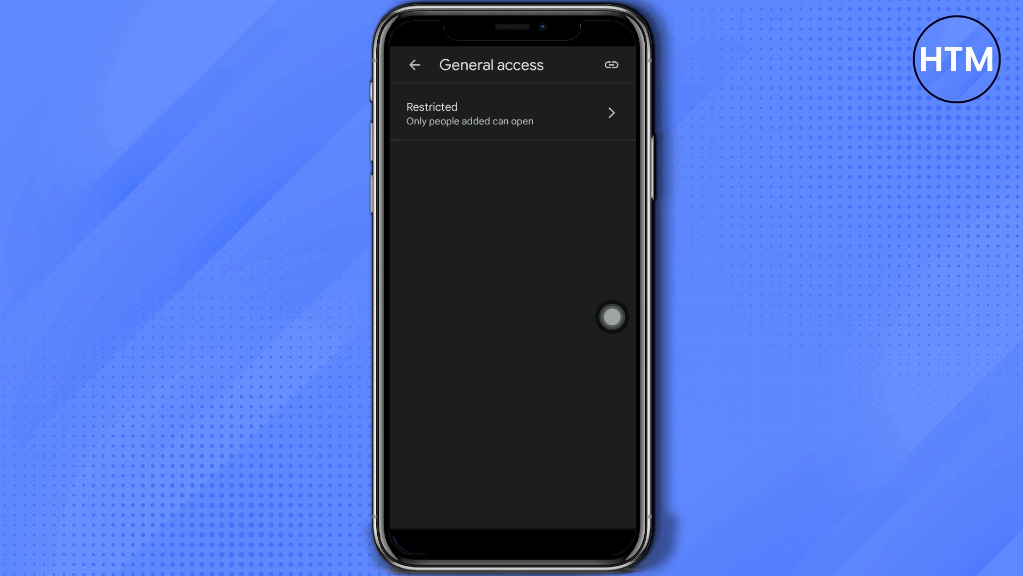
pyautogui.click(510, 113)
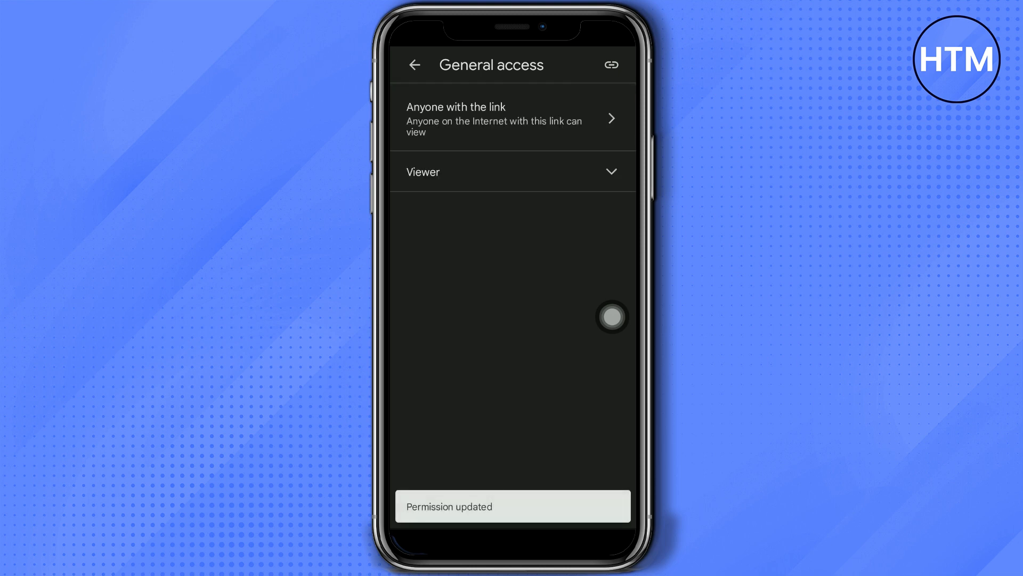
pyautogui.click(611, 65)
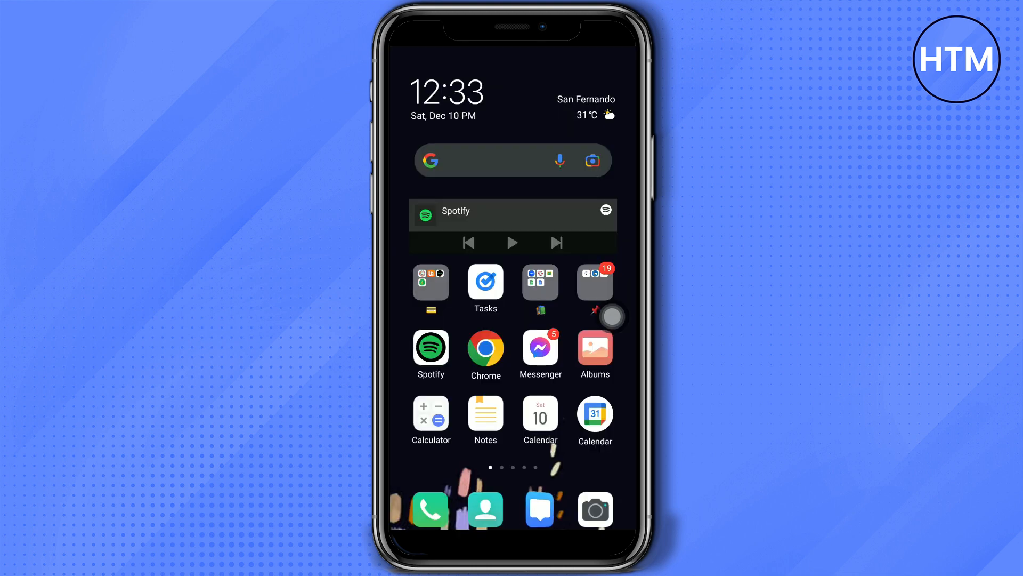
# Launch Chrome and open the copied Drive link from the address bar suggestion.
pyautogui.click(485, 347)
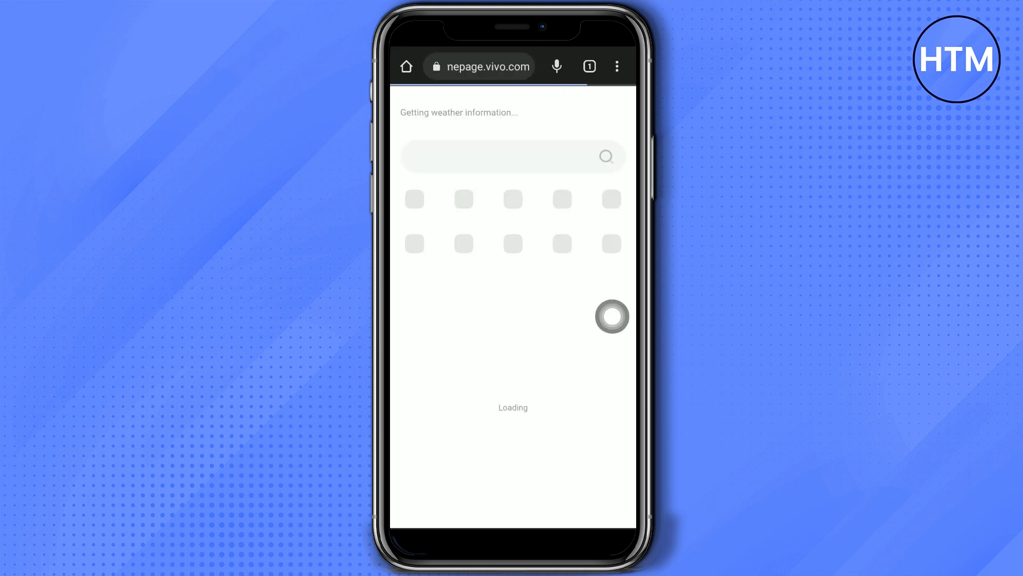
pyautogui.click(479, 66)
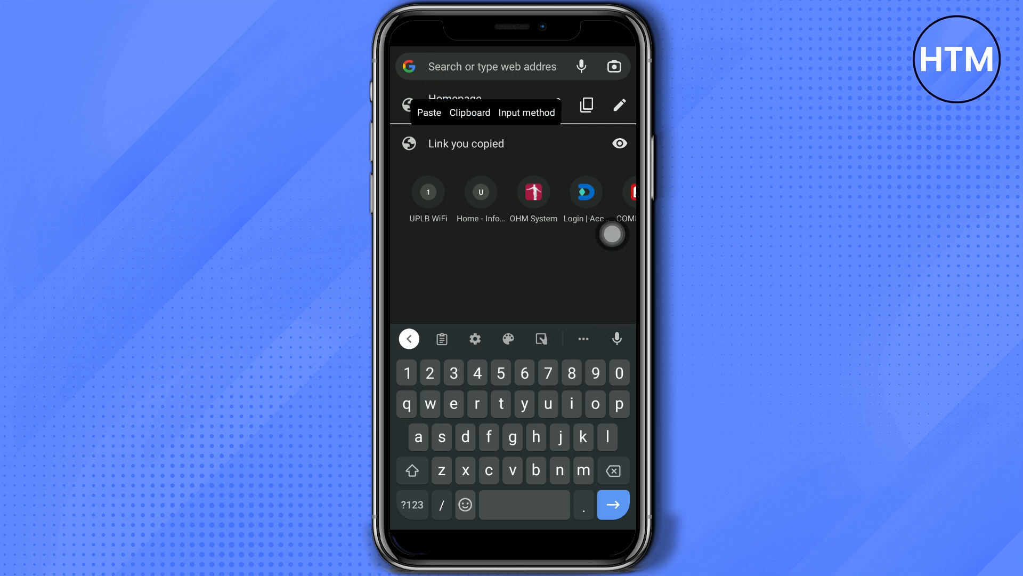
pyautogui.click(428, 112)
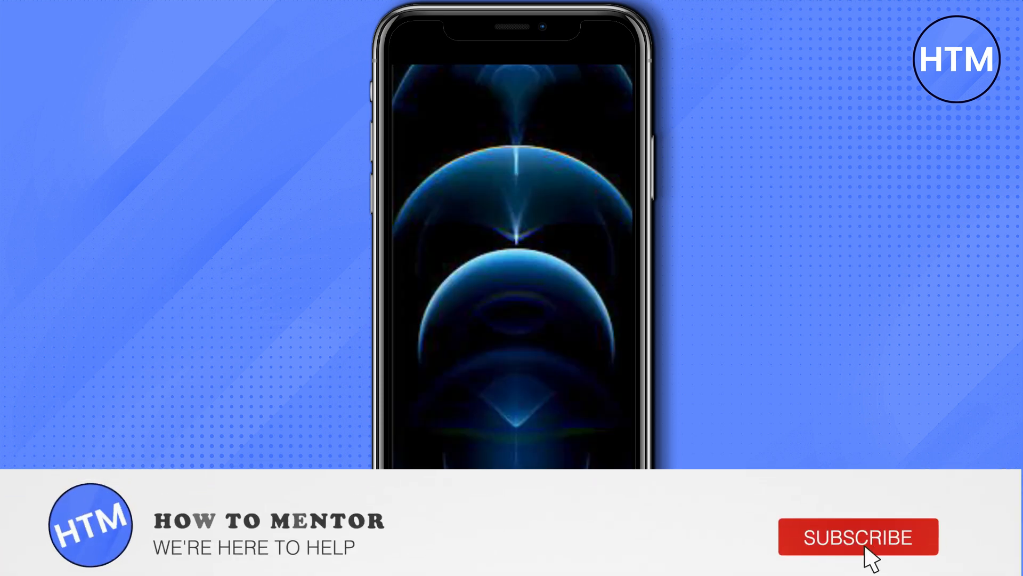
pyautogui.click(858, 536)
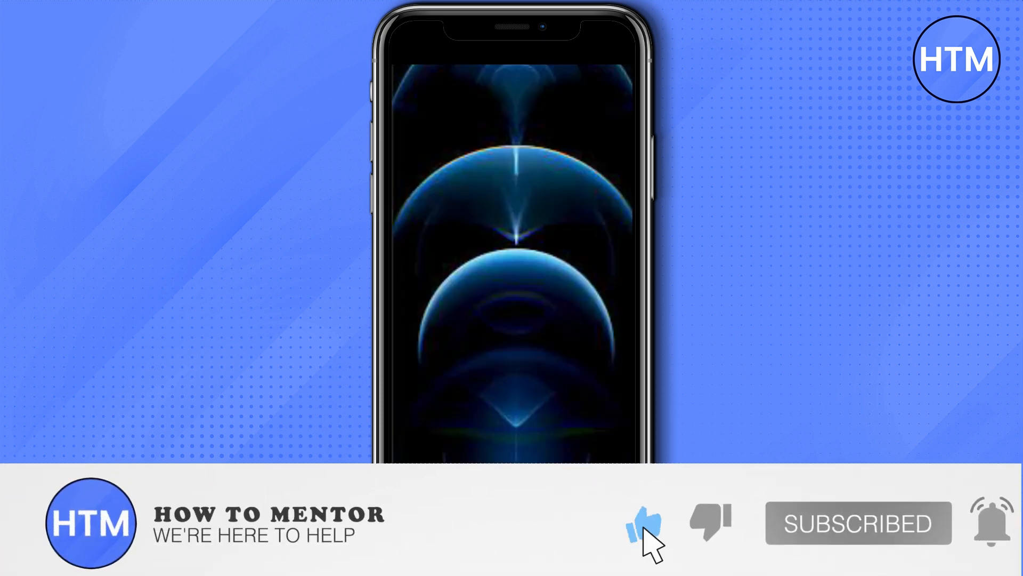